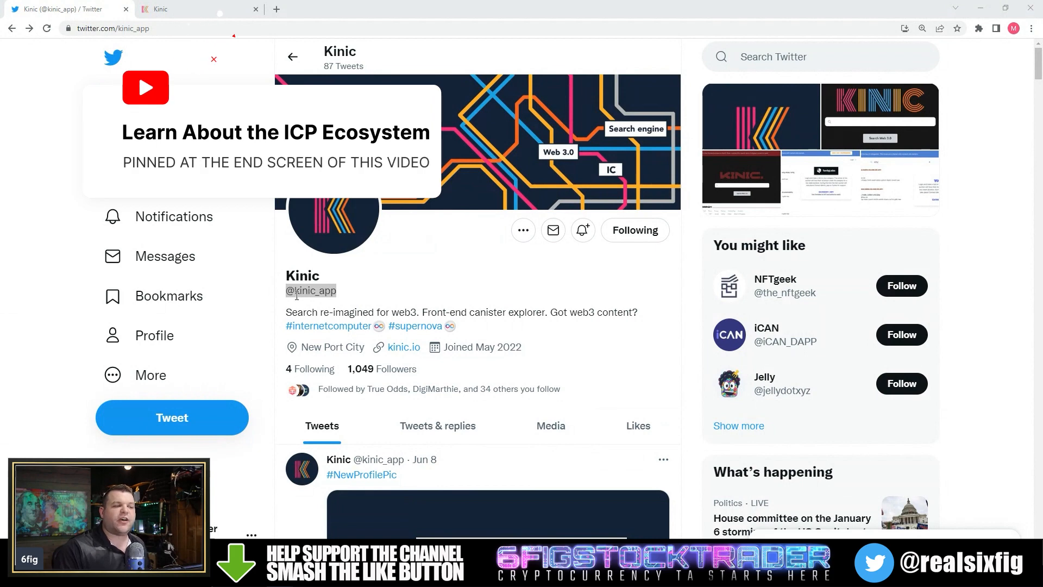
mouse_move(353, 298)
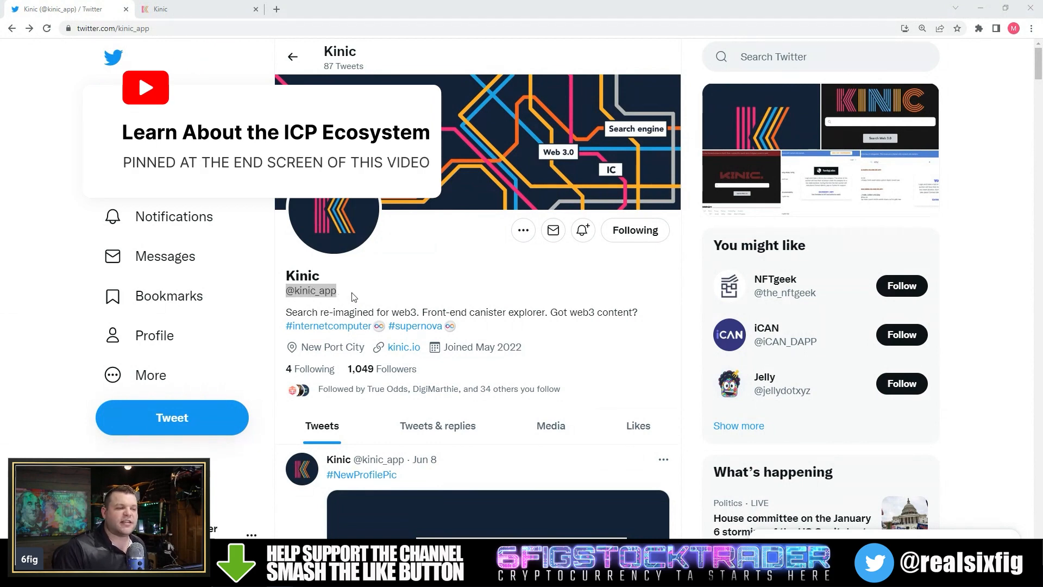
mouse_move(409, 359)
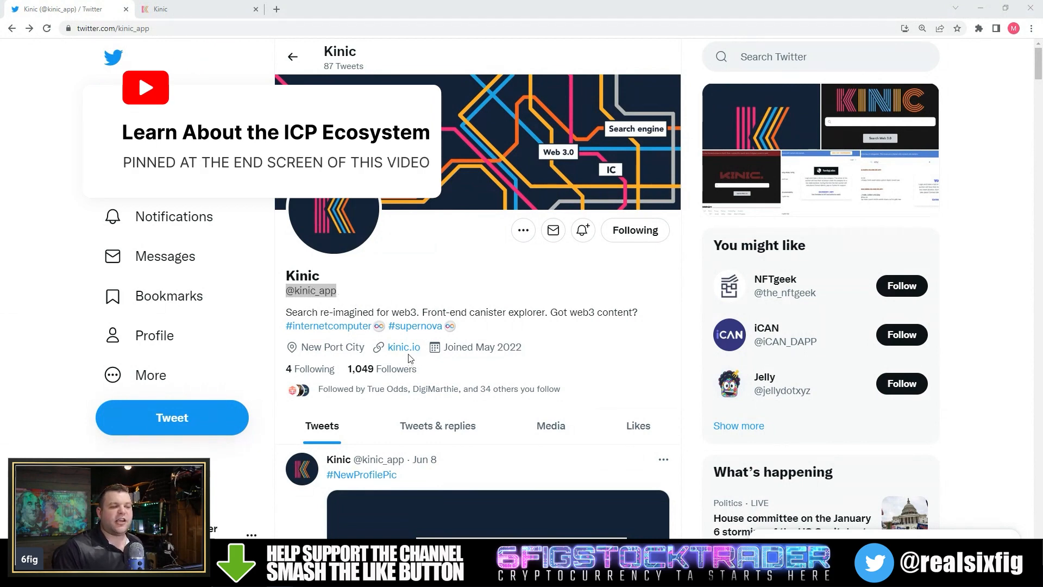
- Search Kinic for NFT and scroll through the ICPets NFTs, ShareDao, ToniqLabs and NFT Studio results
left_click(196, 8)
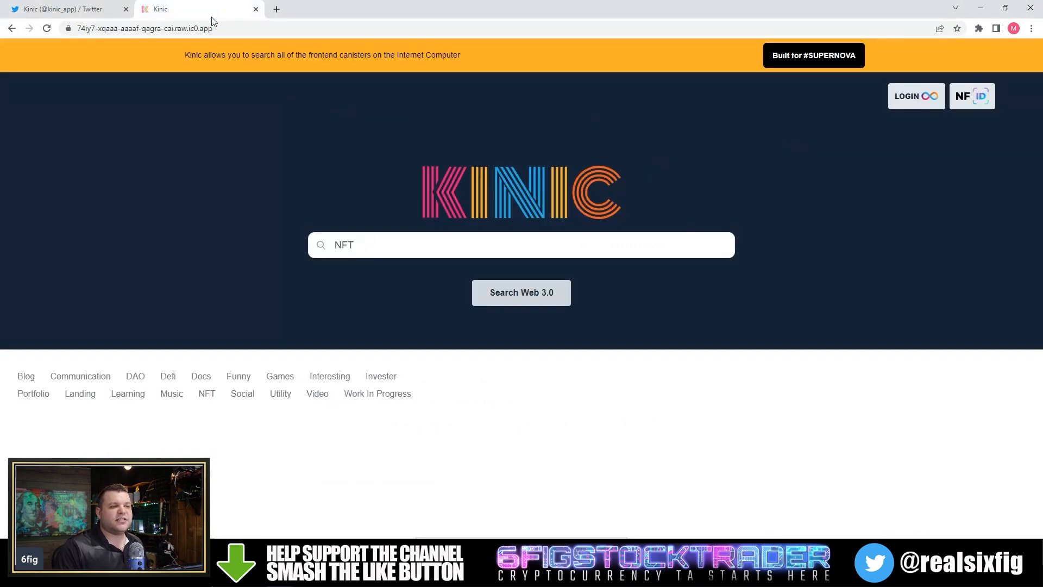
mouse_move(619, 163)
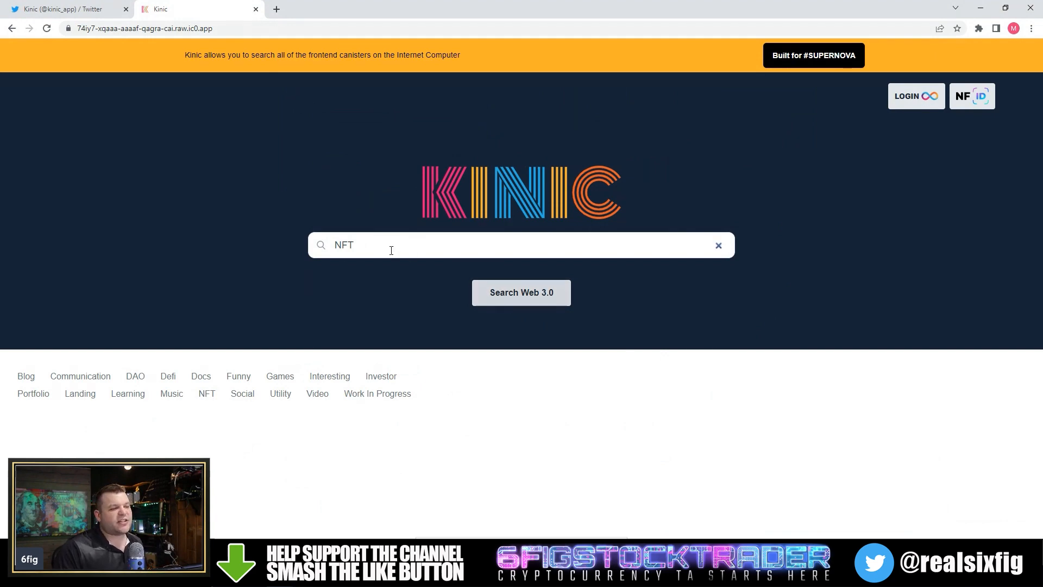
left_click(521, 293)
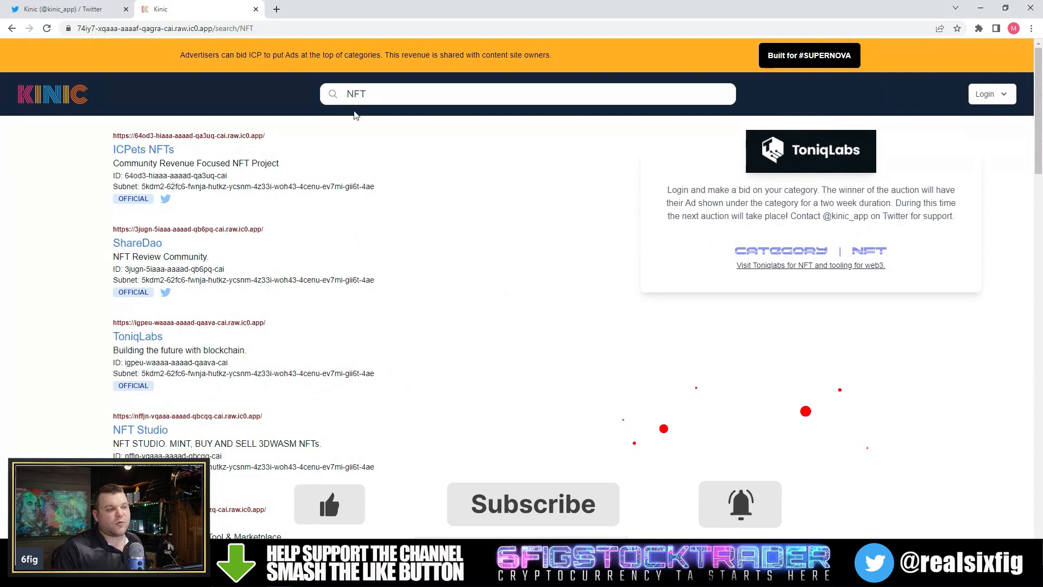
scroll("down", 3)
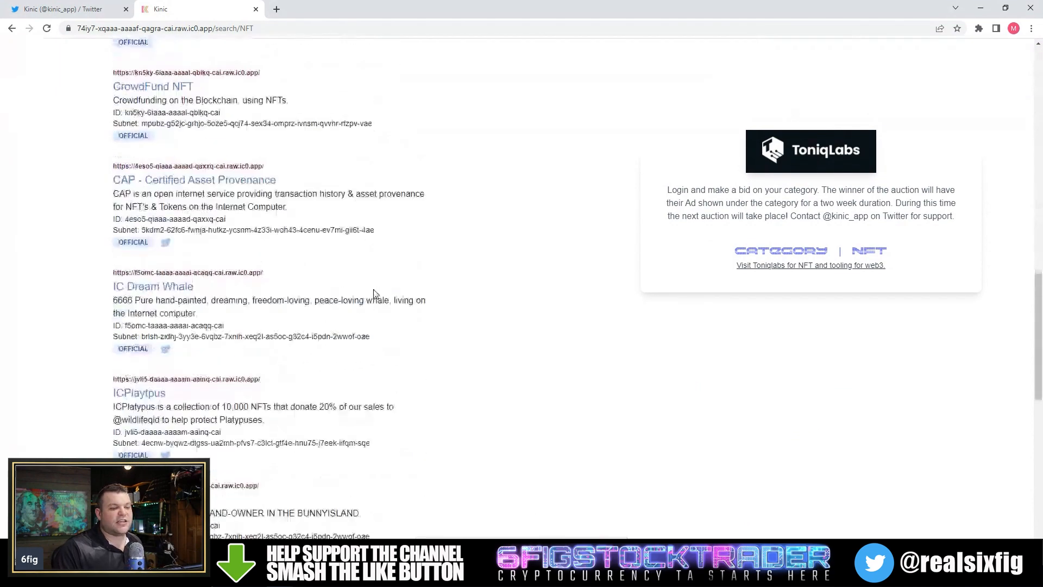
scroll("down", 3)
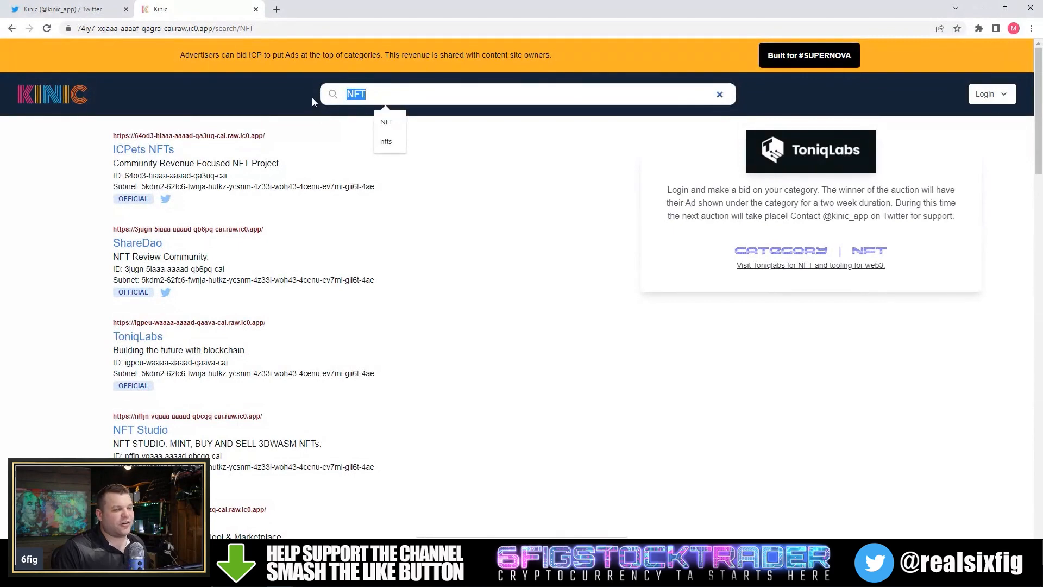
- Search Kinic for 'origyn' and scroll through the Origyn canister results
type("origyn")
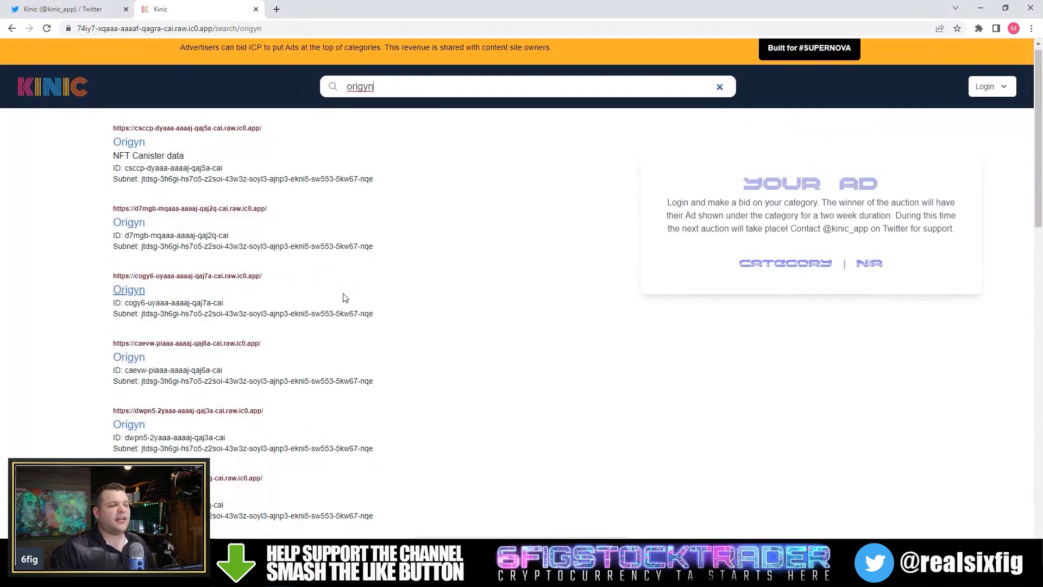
scroll("down", 3)
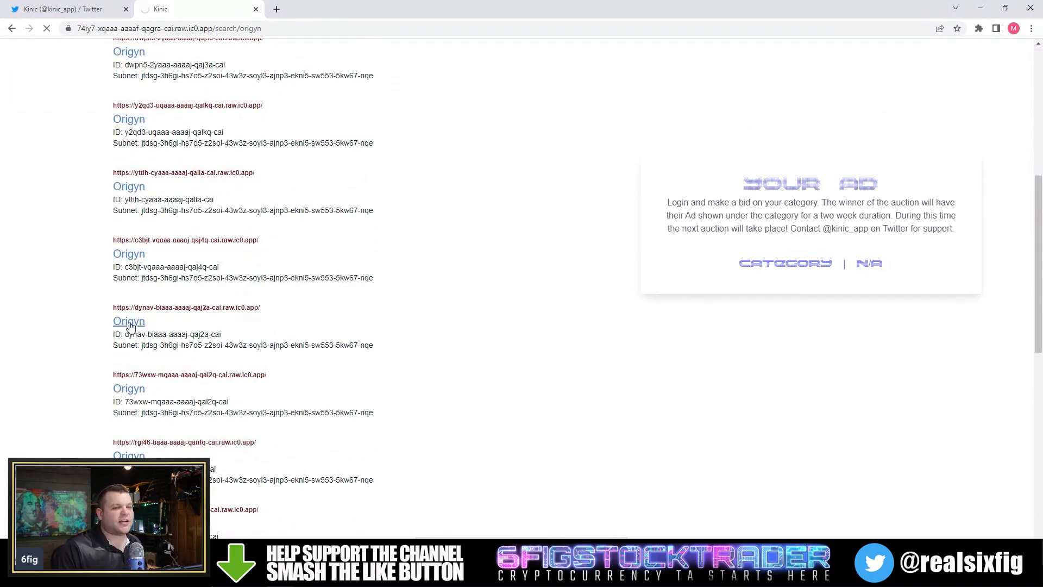
left_click(128, 321)
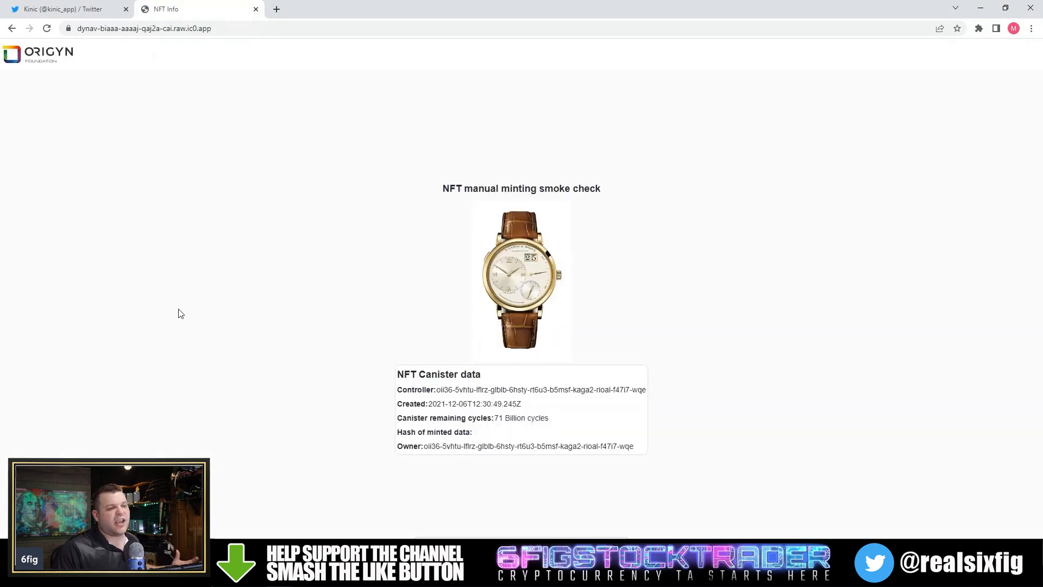
mouse_move(190, 308)
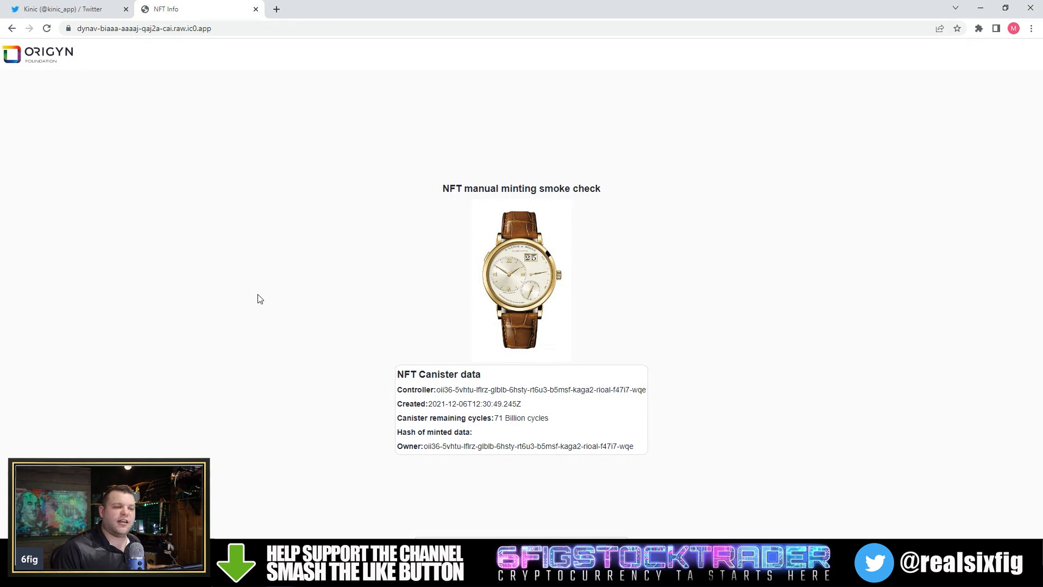
mouse_move(260, 297)
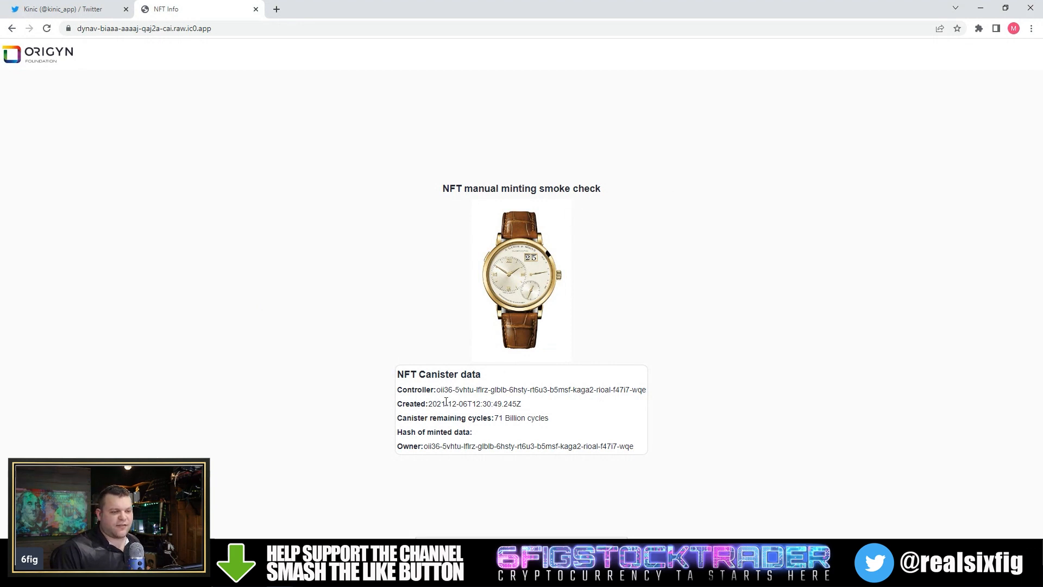
double_click(457, 403)
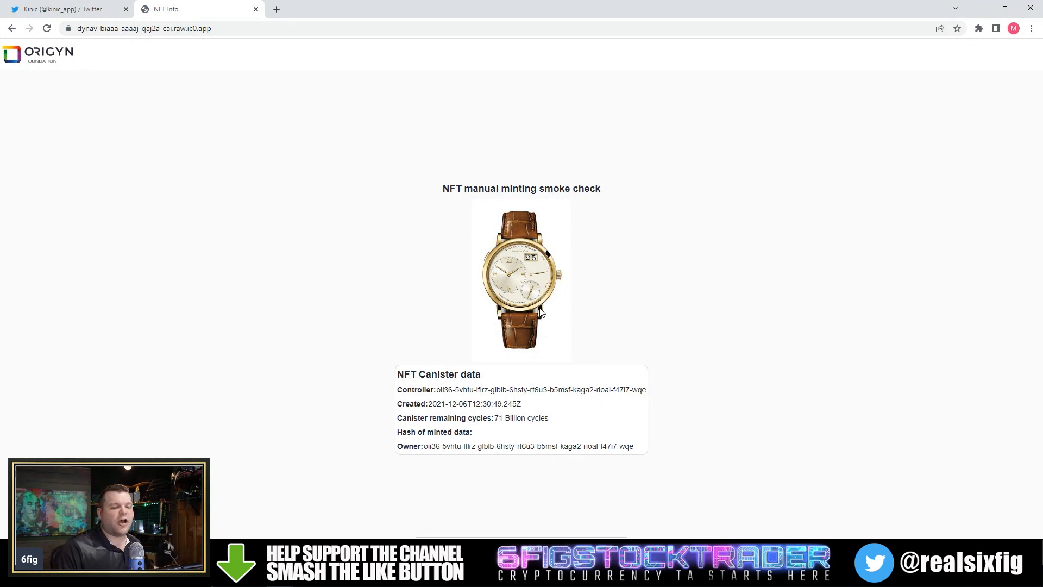
mouse_move(302, 130)
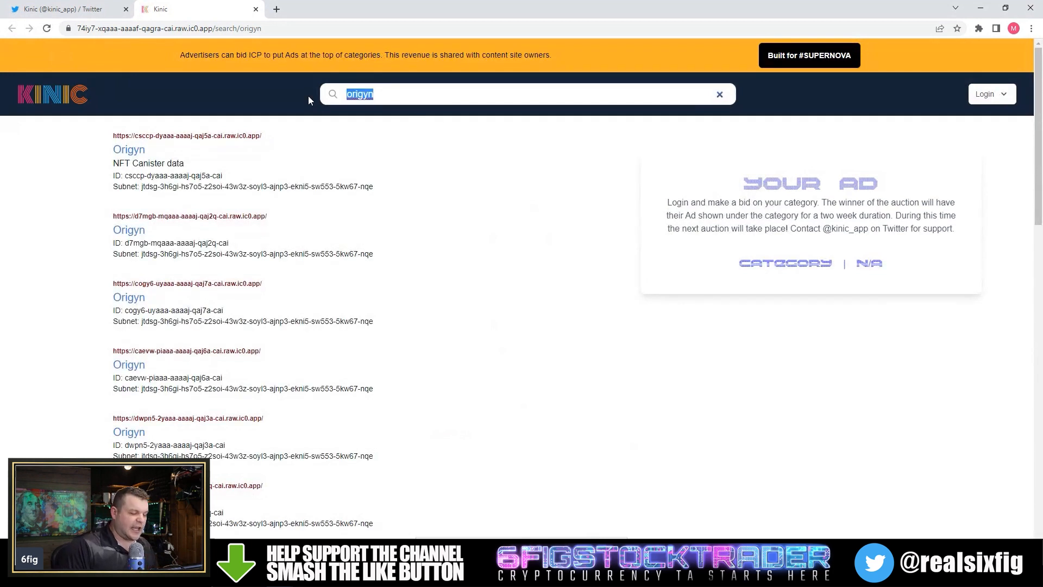
type("graphic des")
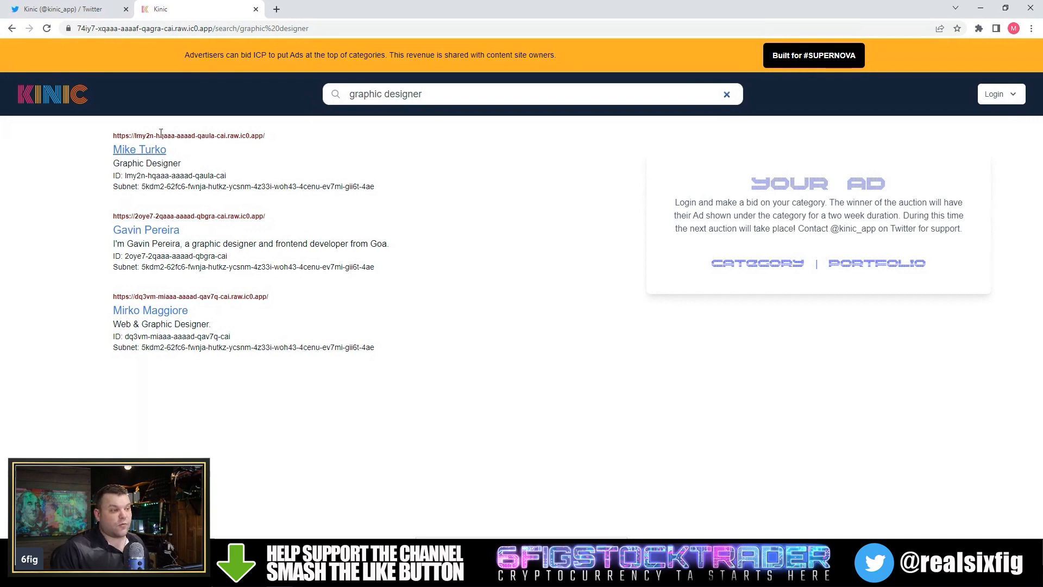
left_click(139, 149)
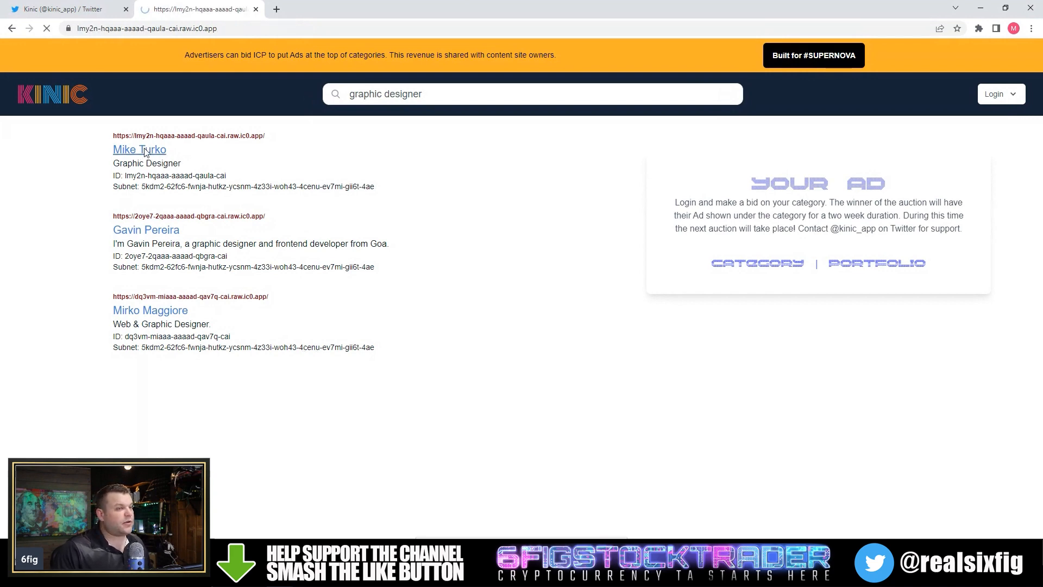
- Browse Mike Turko's about section, then search 'gambling' and open True Odds
left_click(139, 149)
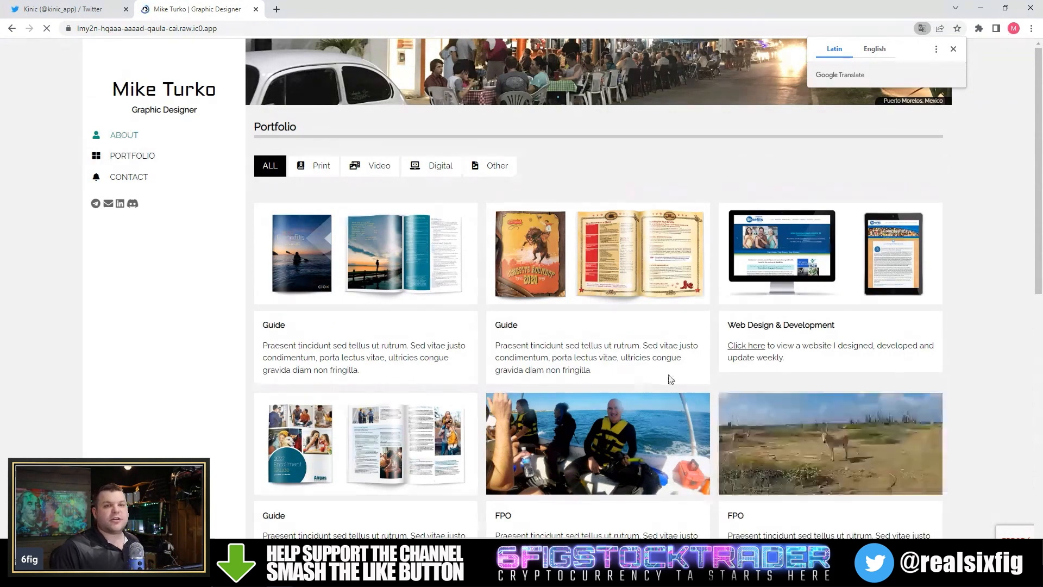
left_click(124, 134)
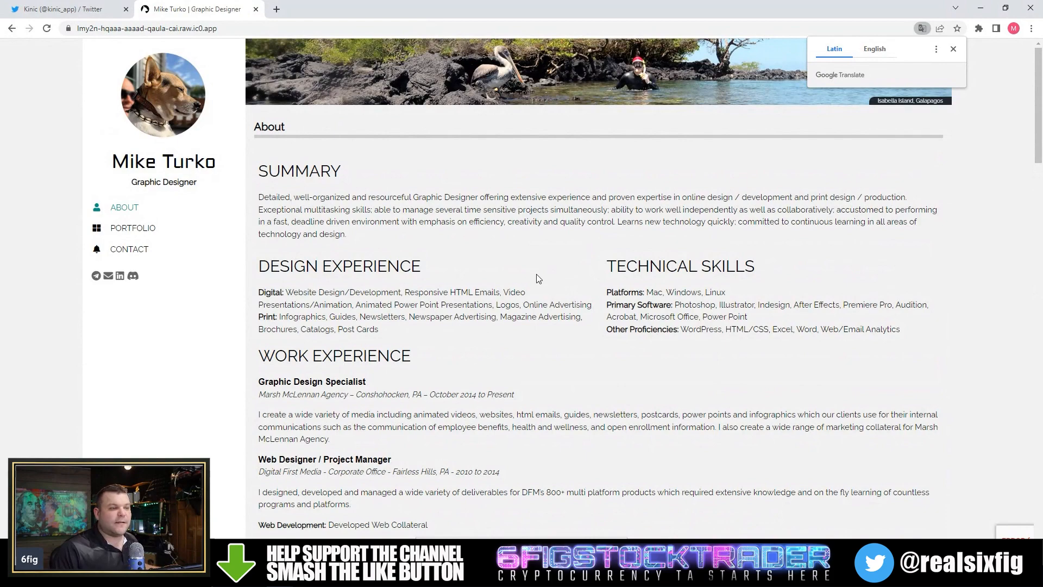
mouse_move(357, 249)
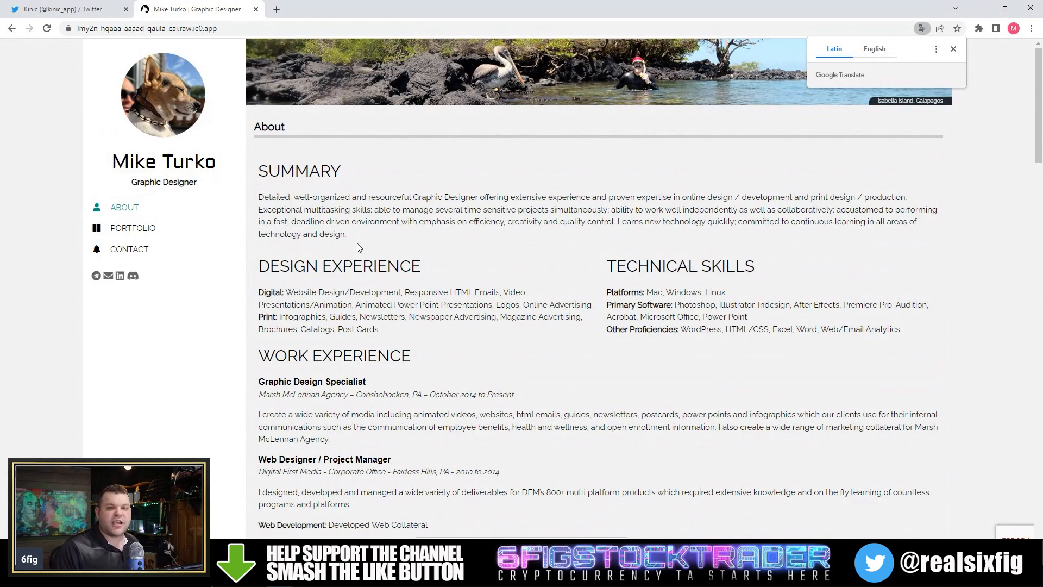
scroll("down", 3)
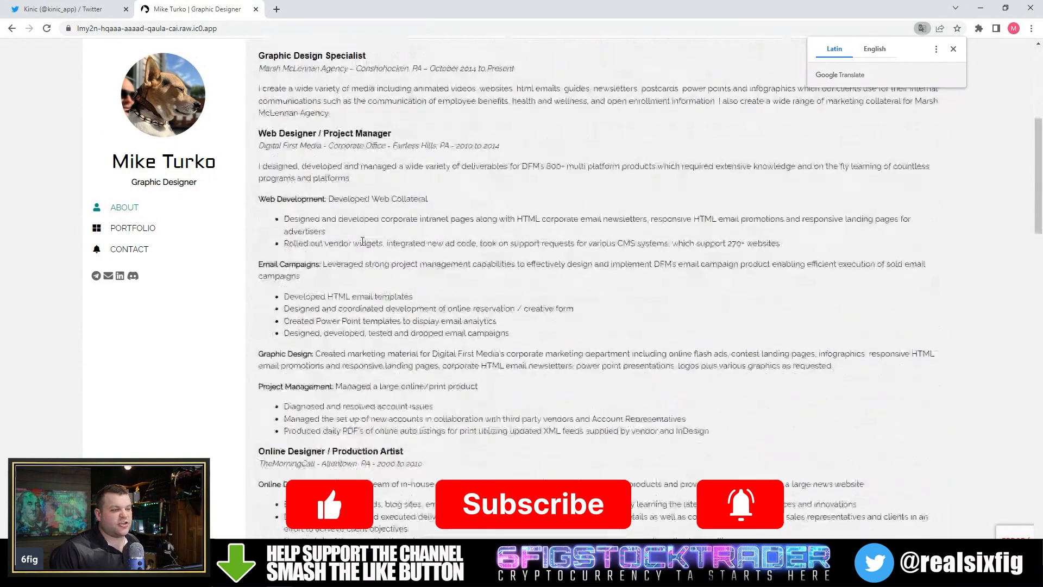
scroll("down", 3)
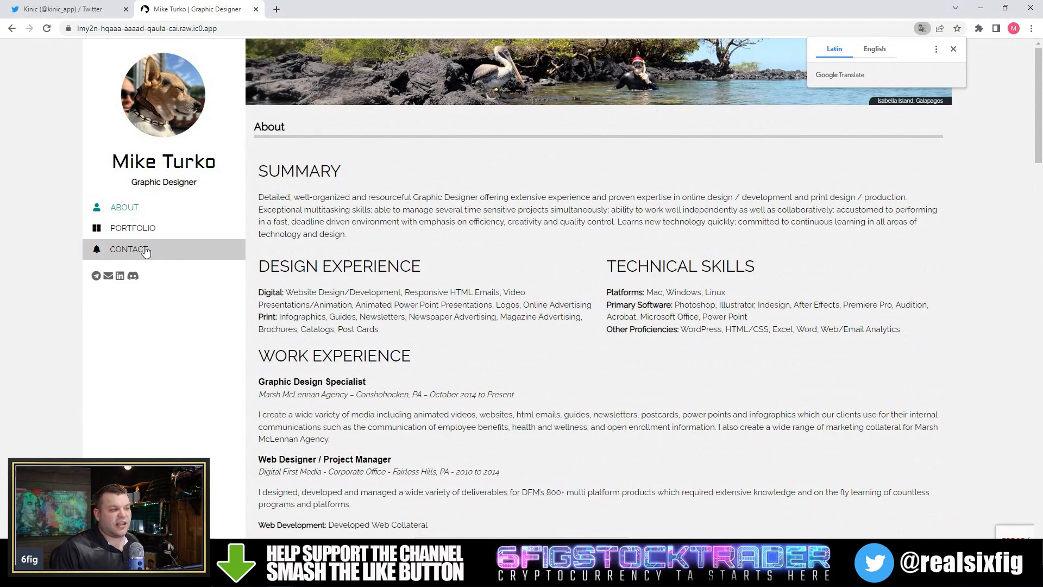
mouse_move(735, 347)
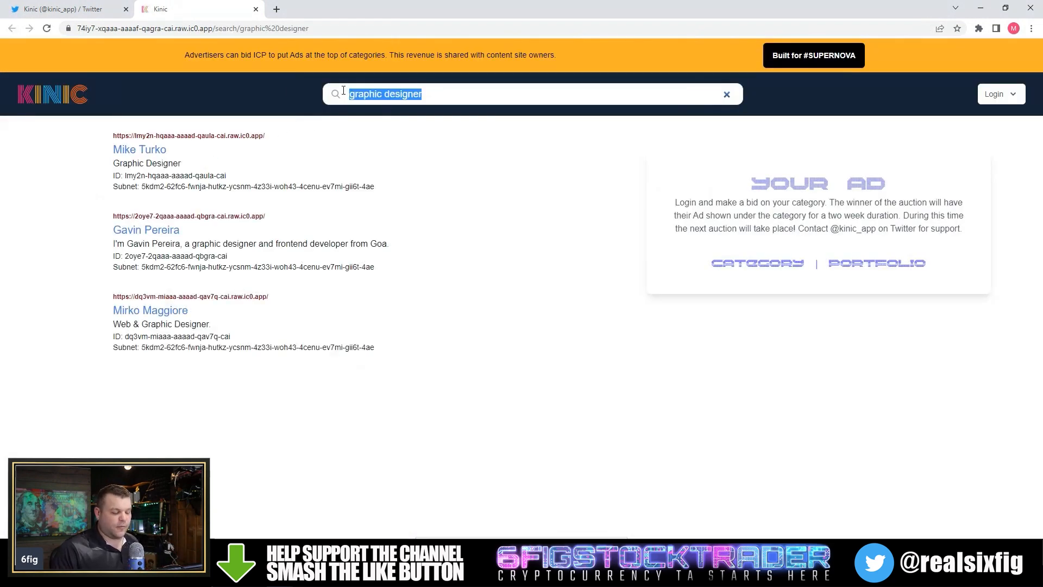
type("gambling")
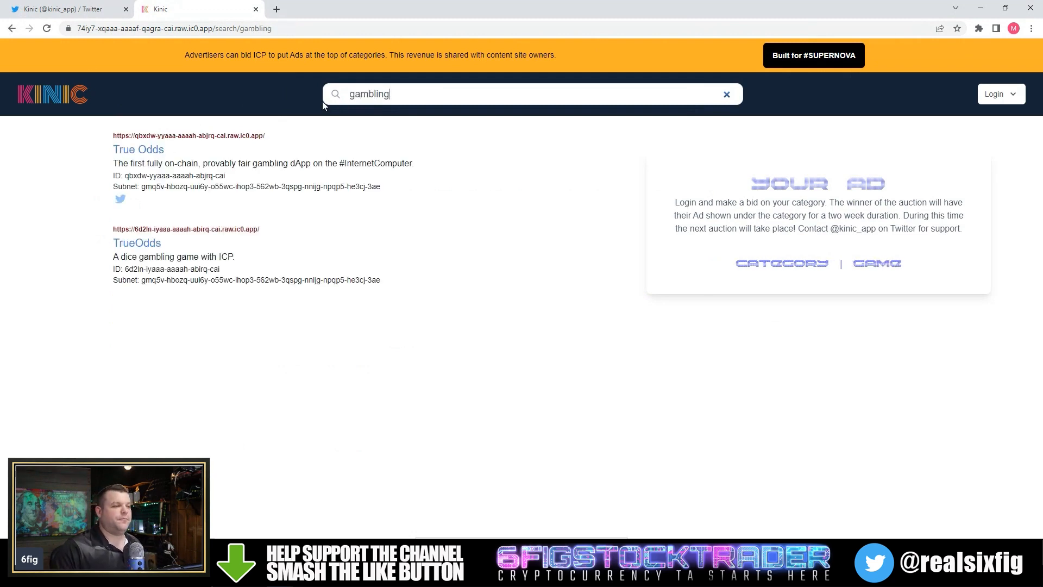
left_click(138, 149)
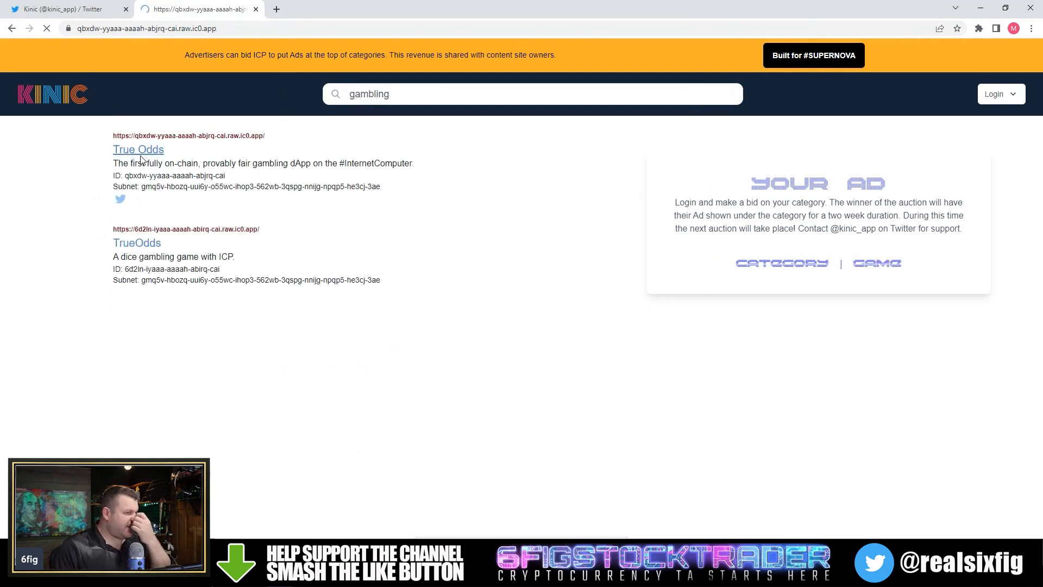
- View the True Odds dice roll game's odds and payout, then show Kinic's Twitter profile
left_click(138, 148)
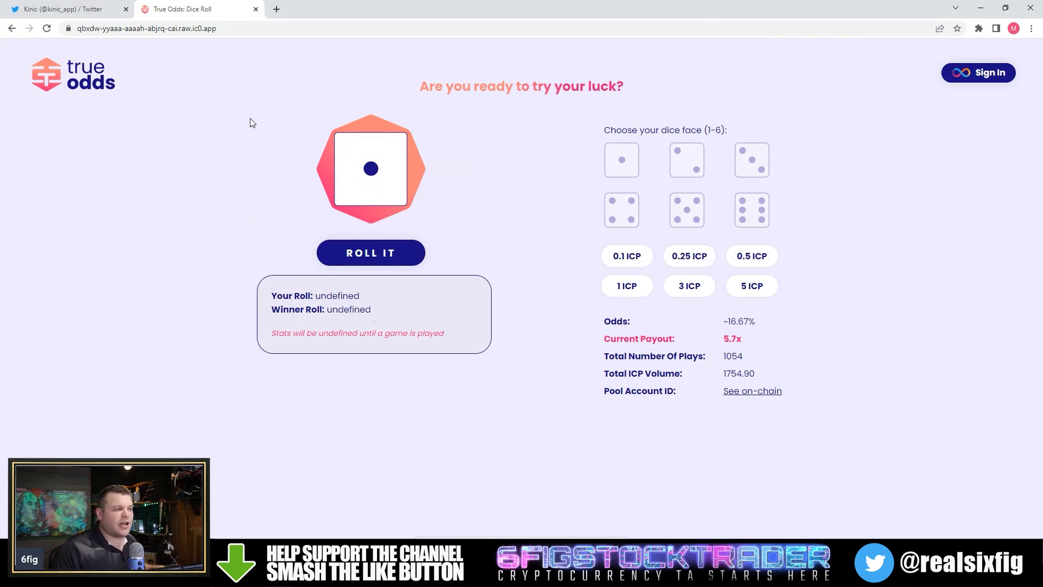
mouse_move(97, 91)
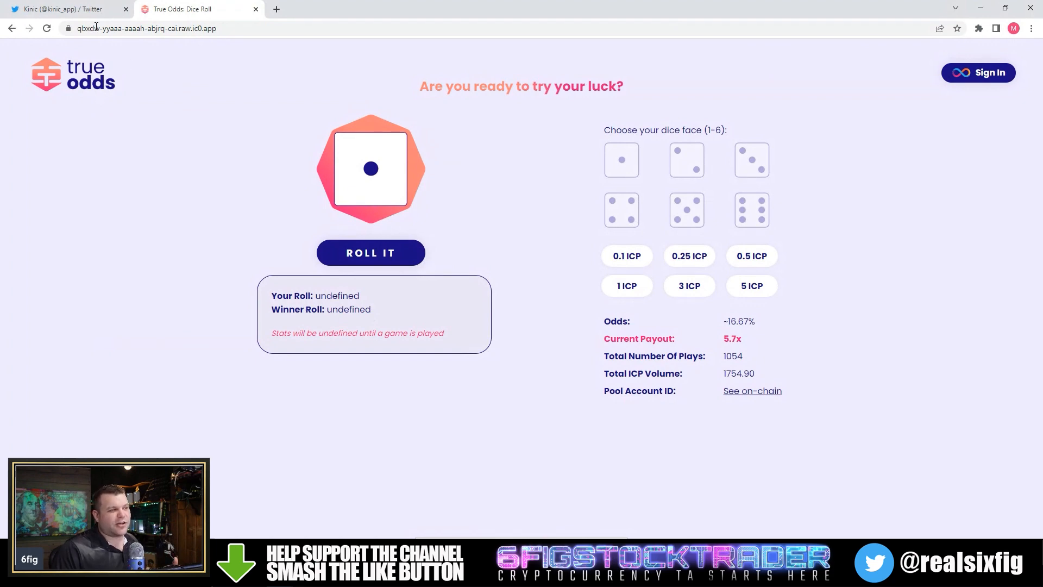
mouse_move(438, 193)
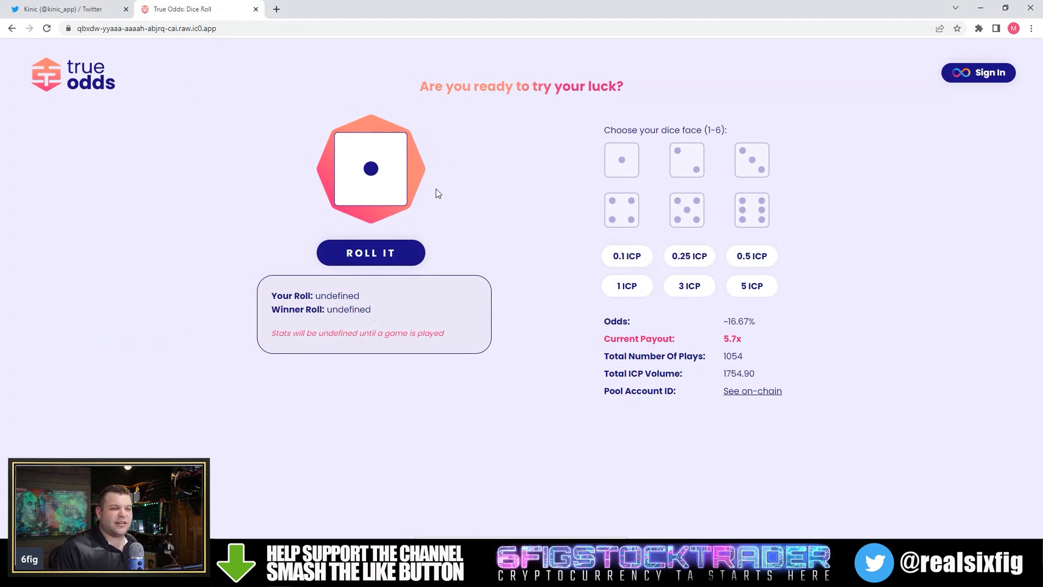
left_click(689, 256)
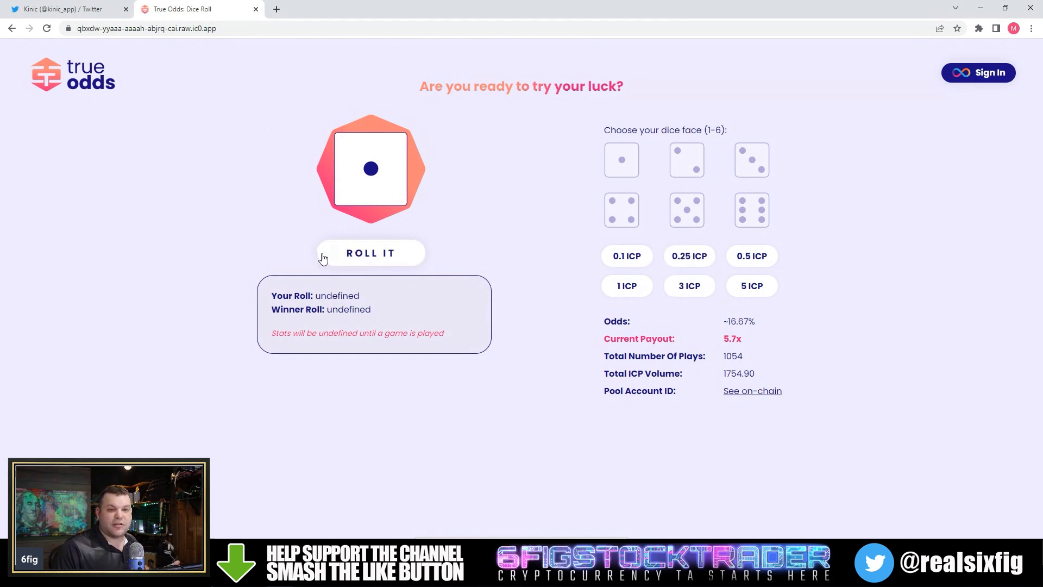
left_click(67, 9)
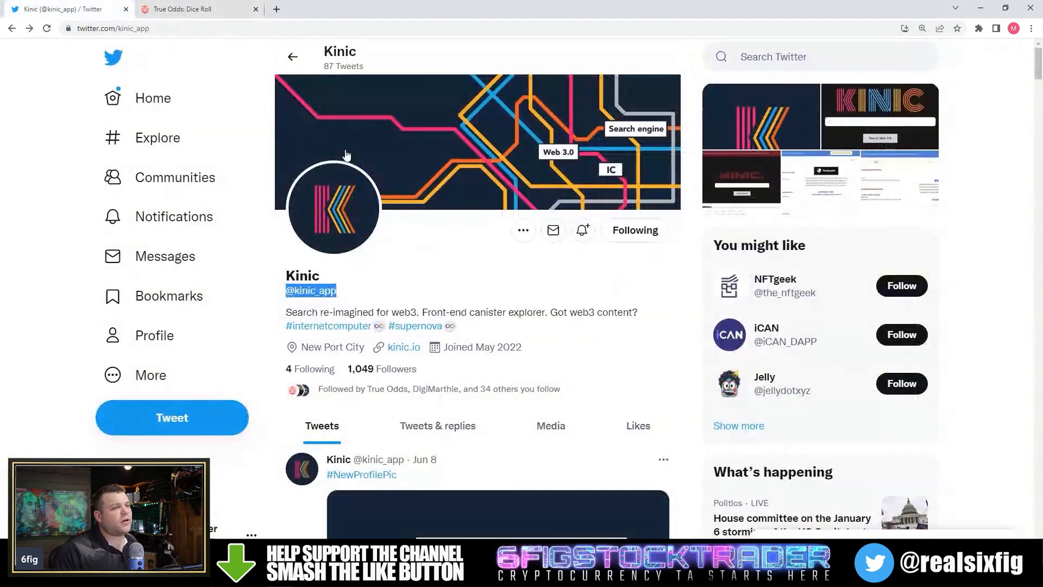
- Replace the Kinic query with 'video' and open the DSocial result
left_click(192, 9)
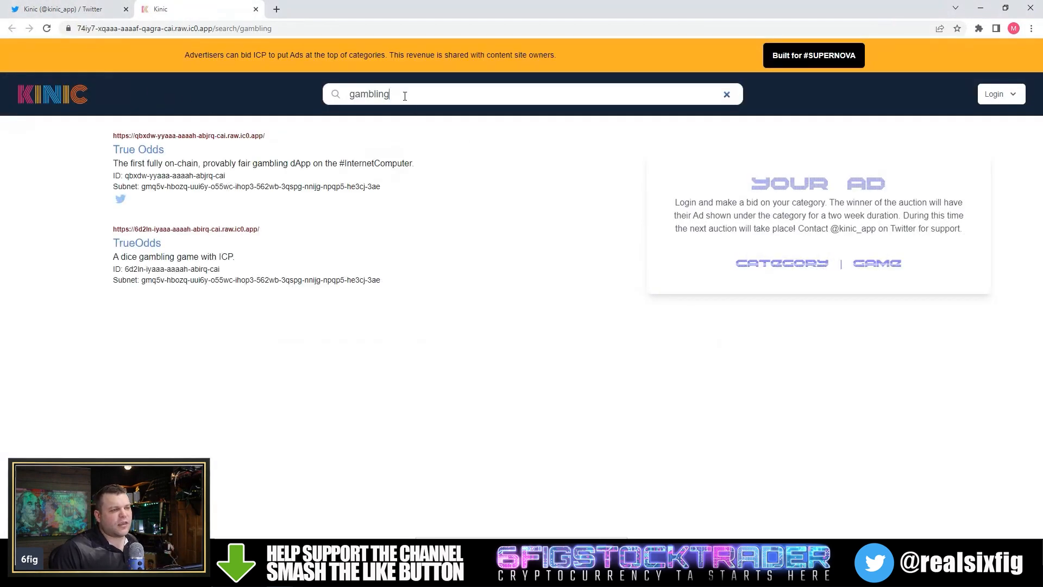
left_click(726, 94)
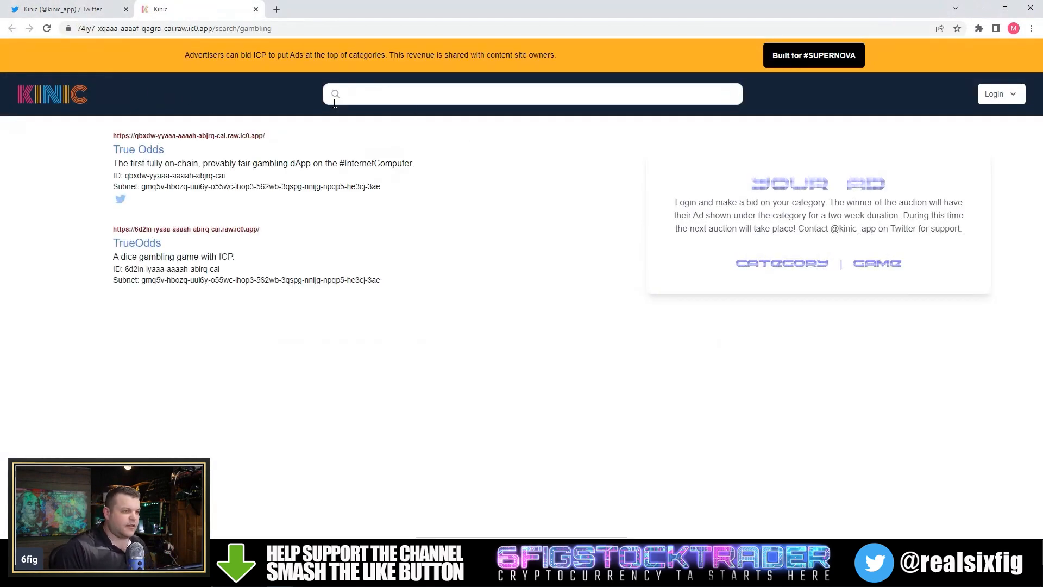
type("video")
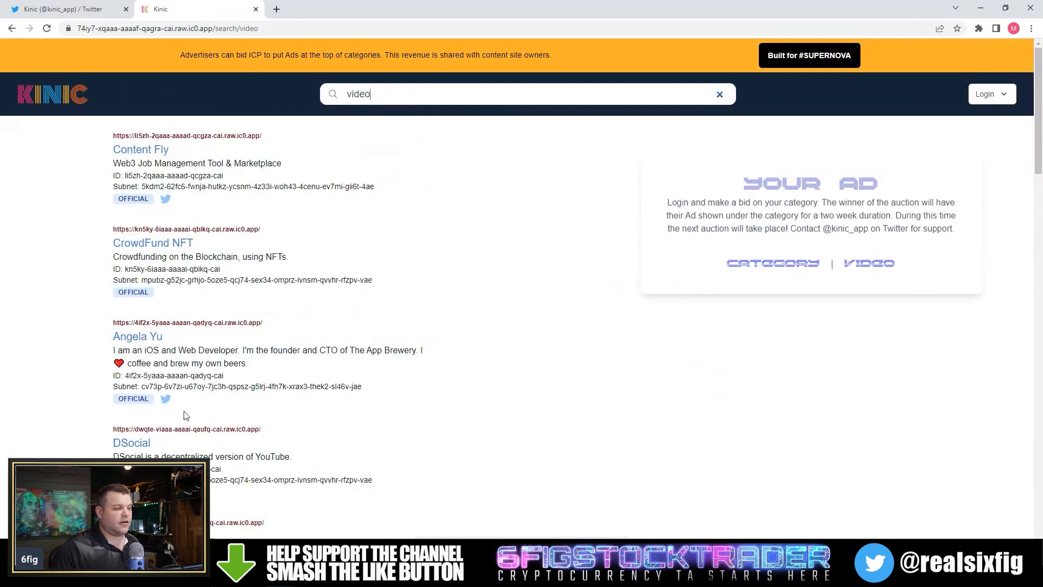
left_click(131, 443)
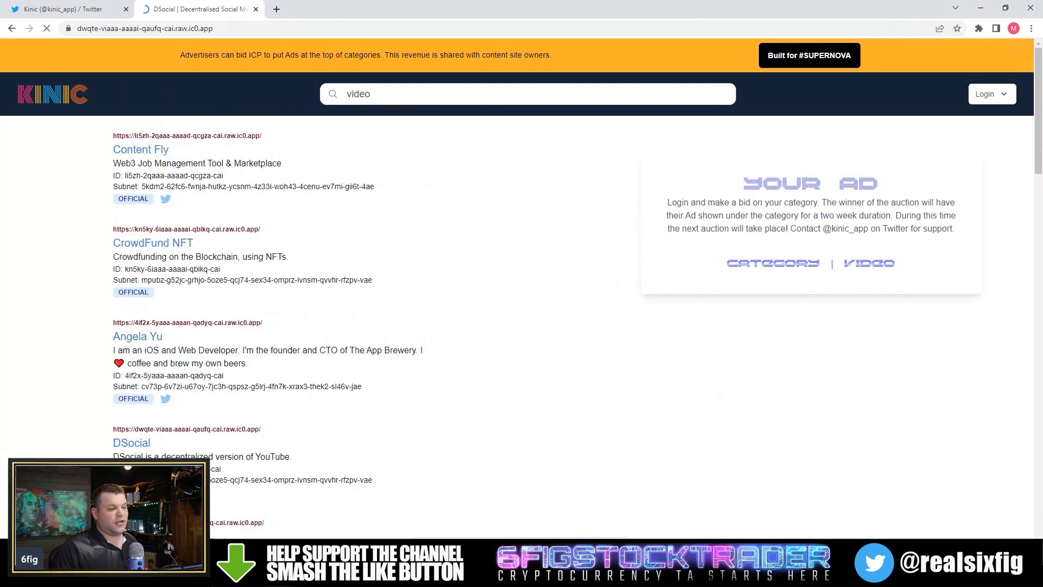
- Scroll through DSocial's decentralised video feed, then return to the Kinic 'video' results
left_click(131, 442)
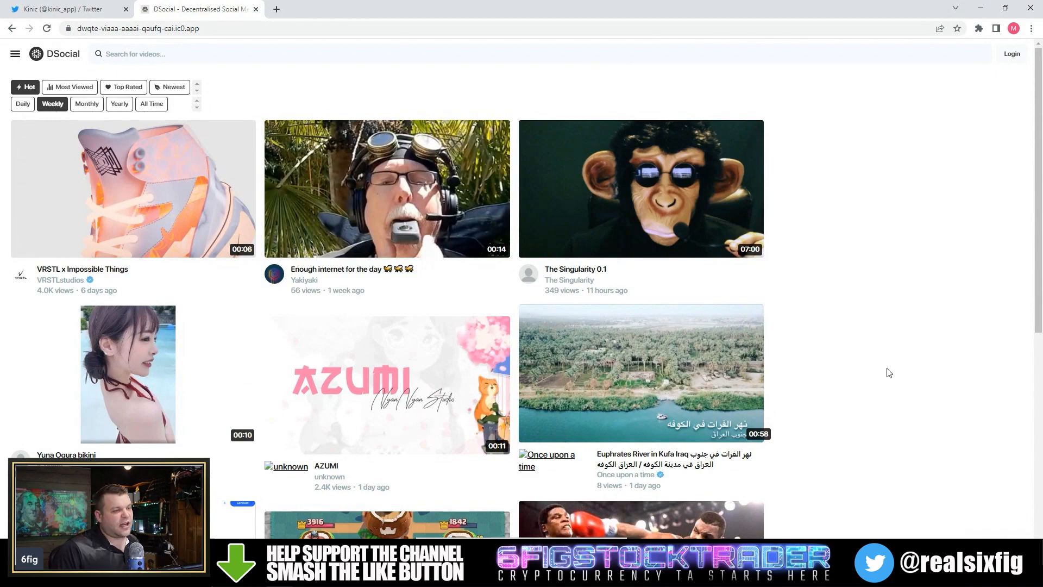
scroll("down", 3)
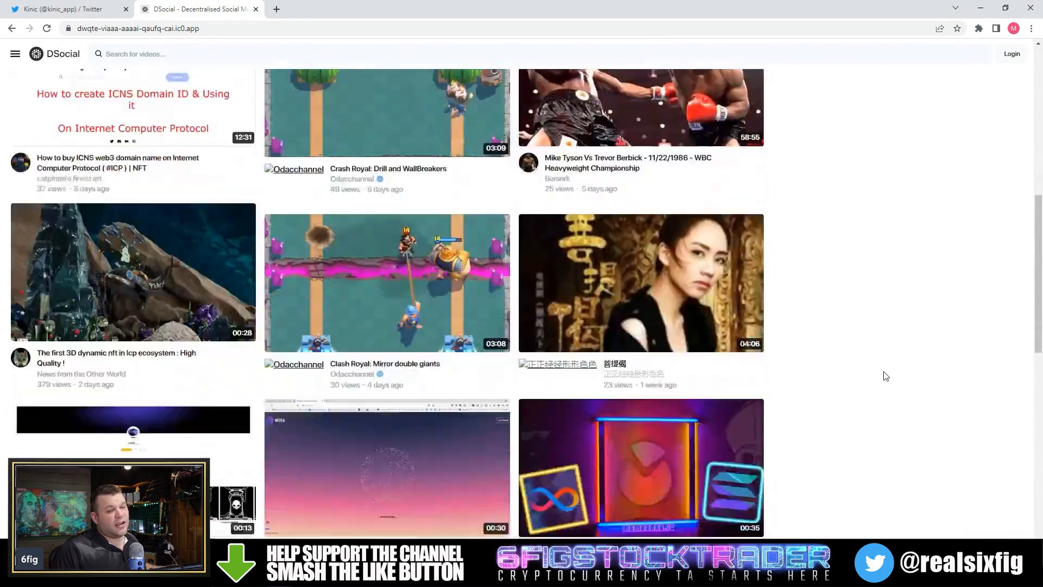
scroll("down", 3)
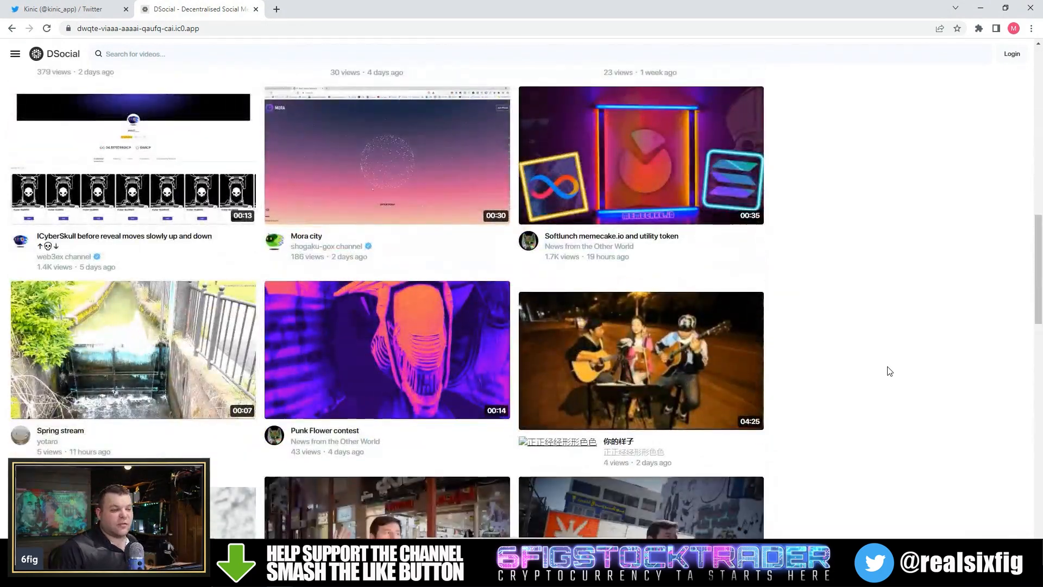
scroll("down", 3)
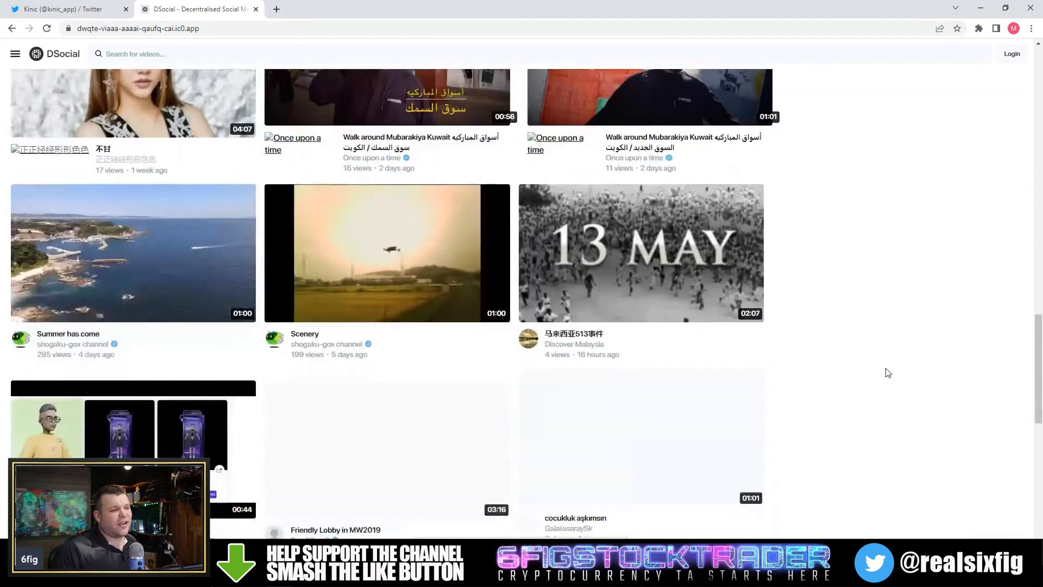
scroll("up", 3)
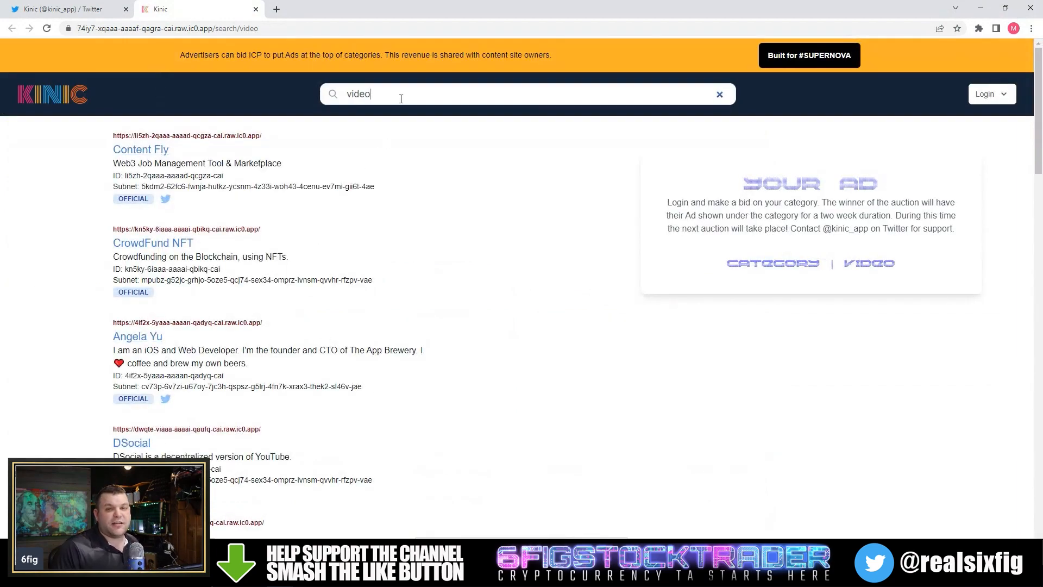
double_click(357, 94)
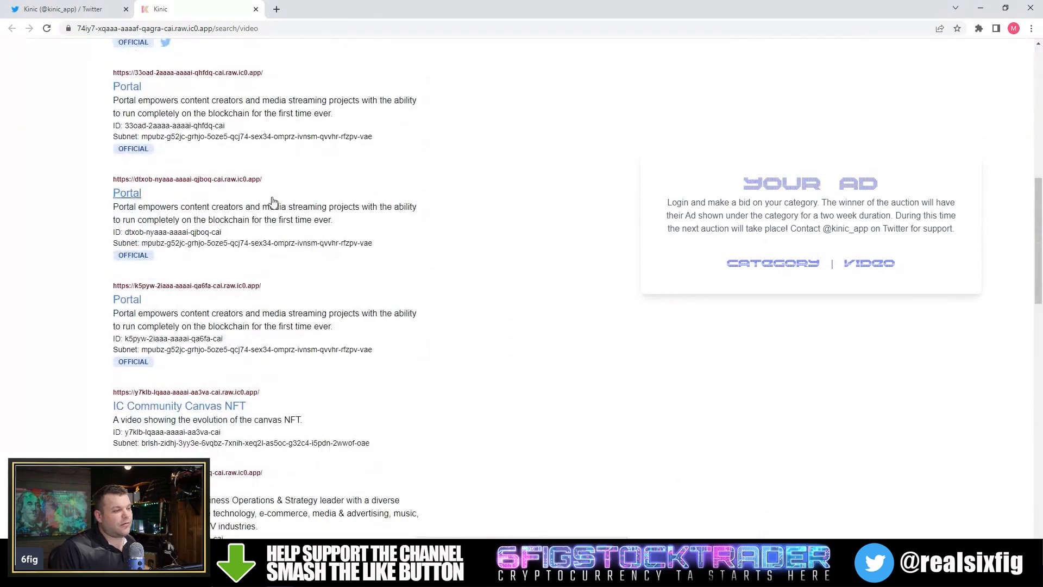
scroll("down", 3)
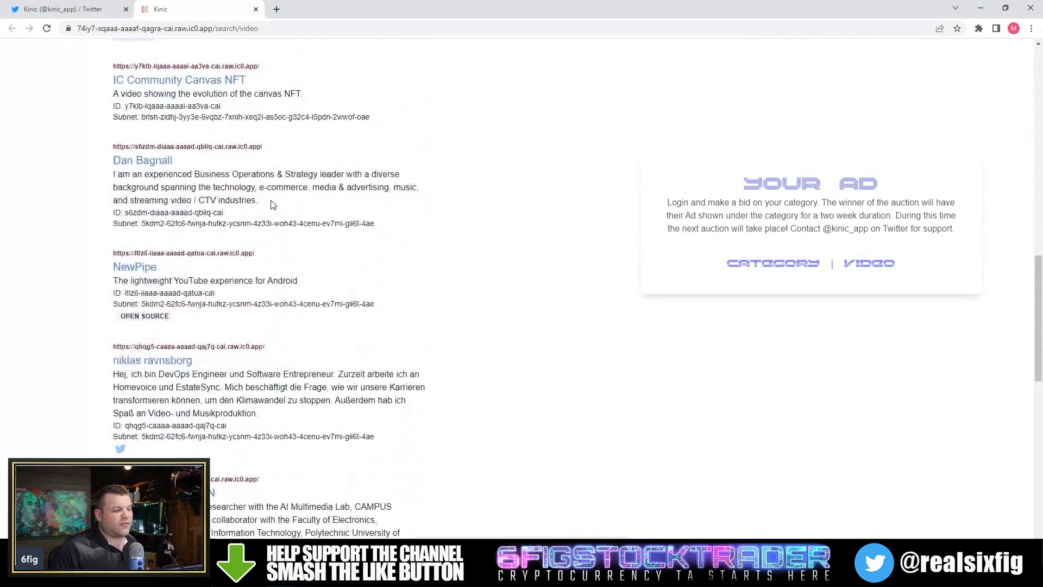